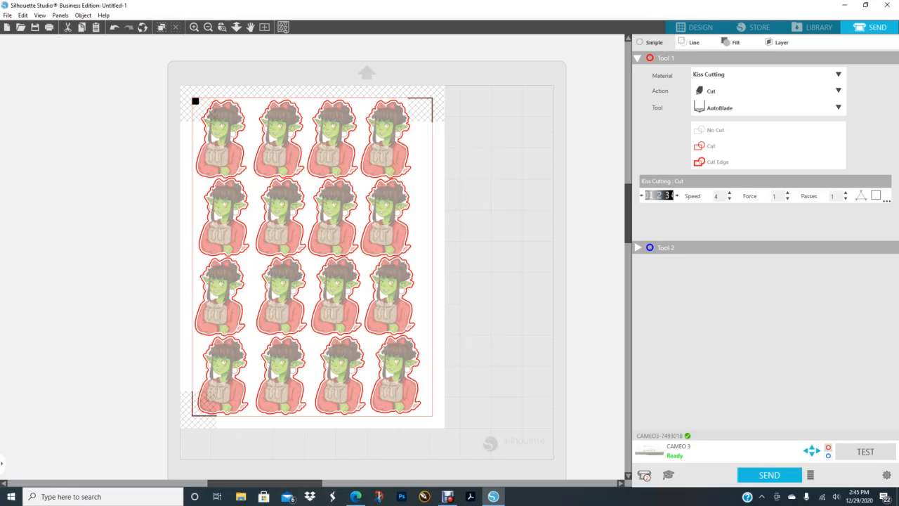
Delete the old 'Kiss Cutting' entry from the User Defined materials list.
{"action": "left_click", "coordinate": [838, 74]}
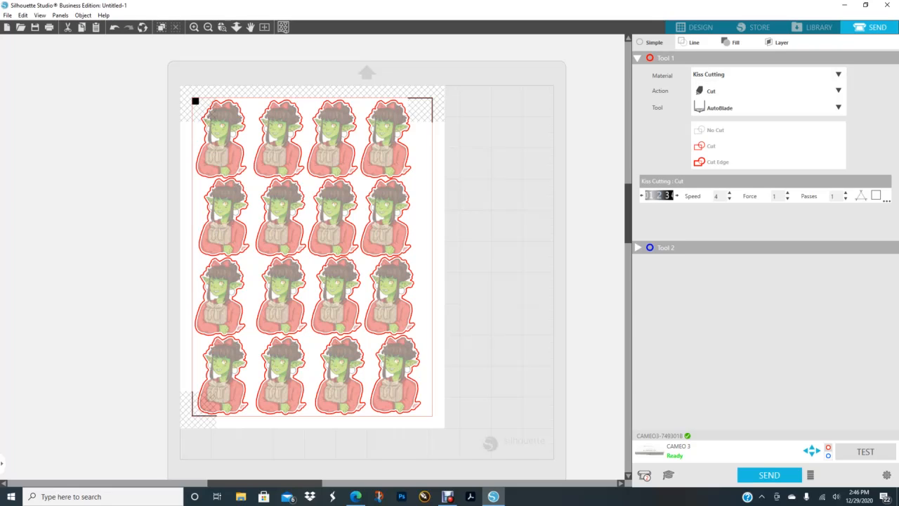
{"action": "left_click", "coordinate": [839, 73]}
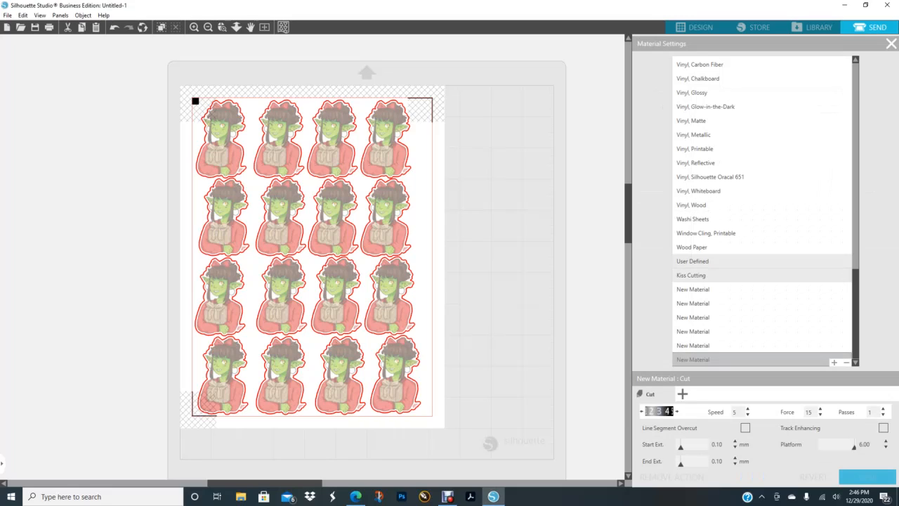
{"action": "right_click", "coordinate": [691, 275]}
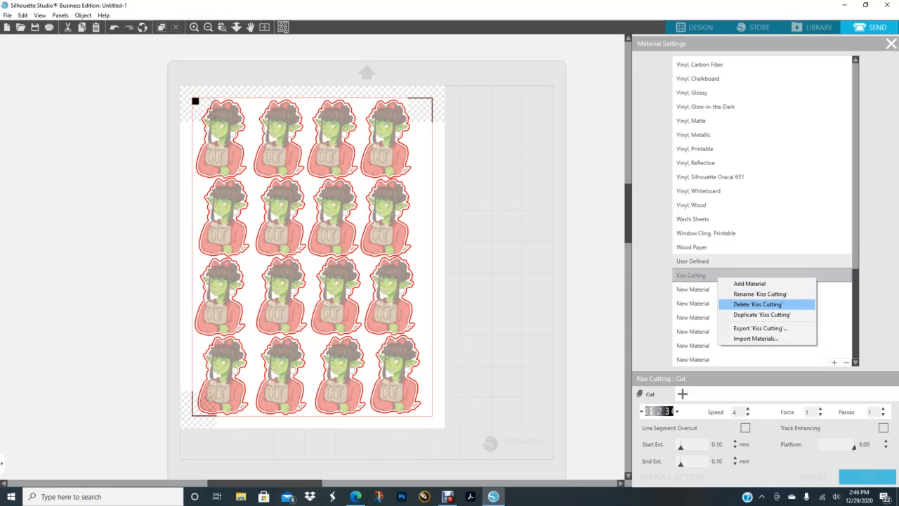
{"action": "left_click", "coordinate": [758, 304]}
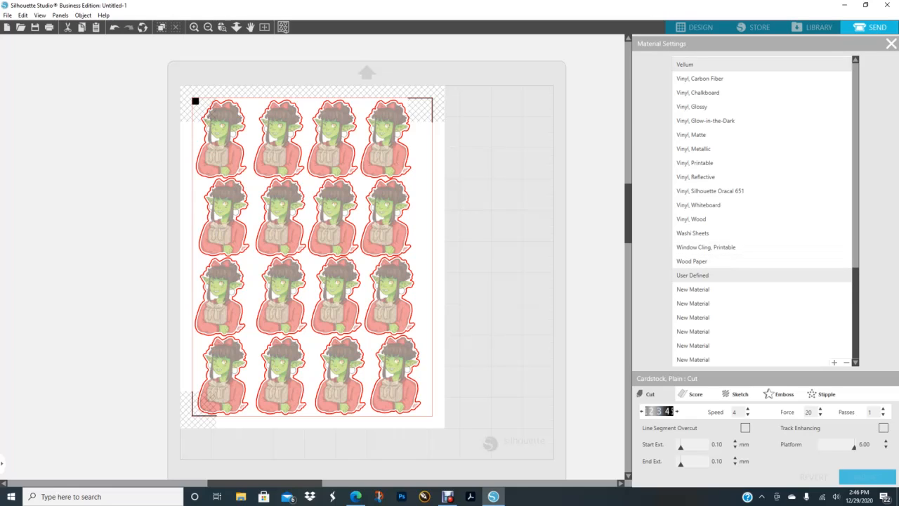
Scroll the material list to find Cardstock, Plain.
{"action": "scroll", "scroll_direction": "up", "scroll_amount": 3}
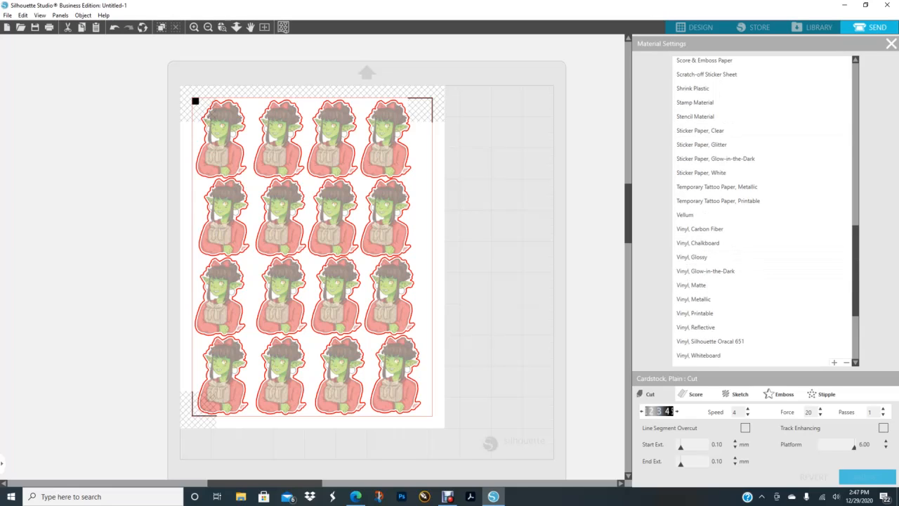
{"action": "scroll", "scroll_direction": "up", "scroll_amount": 3}
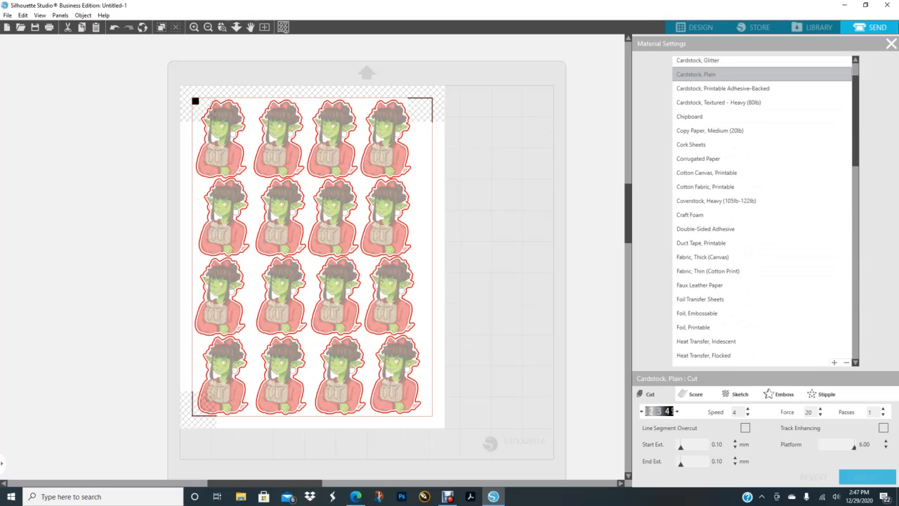
{"action": "scroll", "scroll_direction": "down", "scroll_amount": 3}
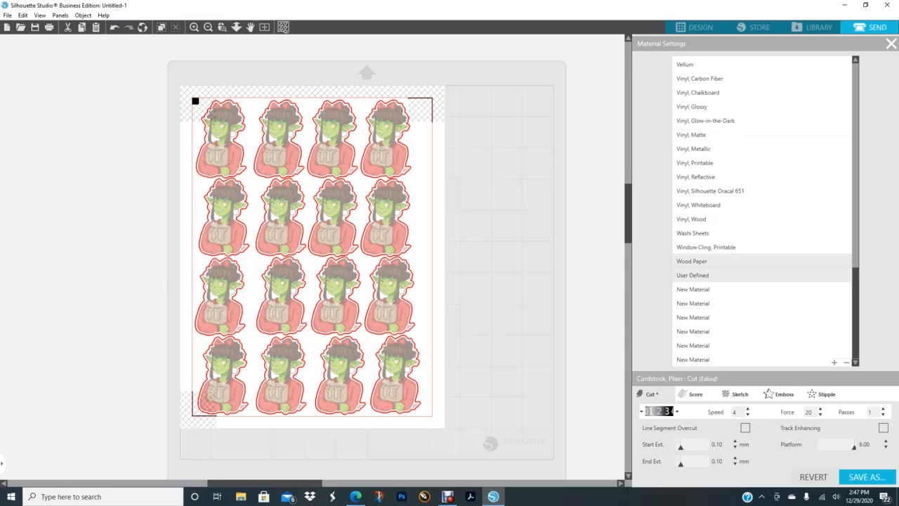
Lower the selected material's cut force from 20 to 15 and save it as a new material.
{"action": "left_click", "coordinate": [693, 275]}
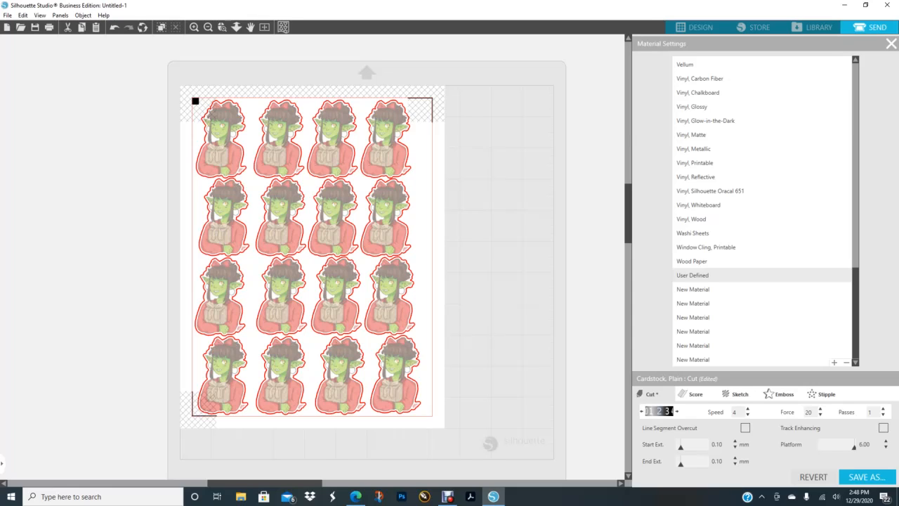
{"action": "left_click", "coordinate": [820, 415]}
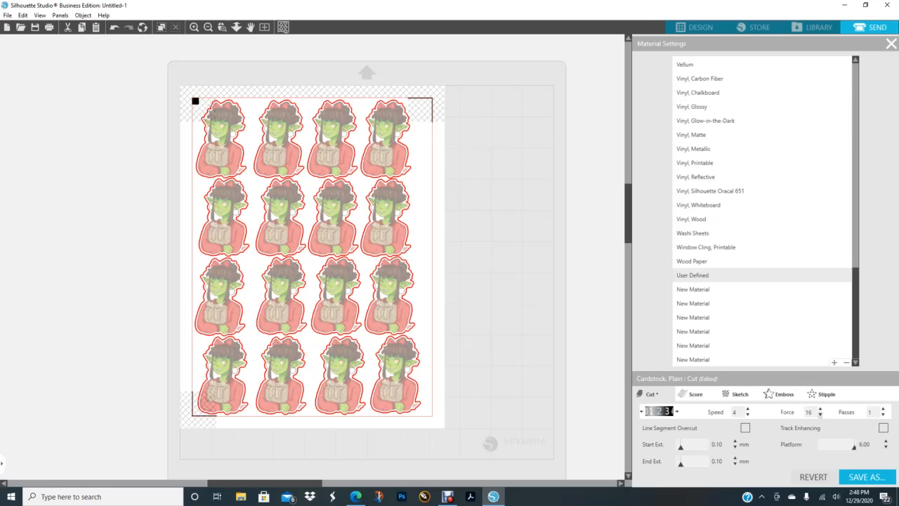
{"action": "left_click", "coordinate": [819, 415]}
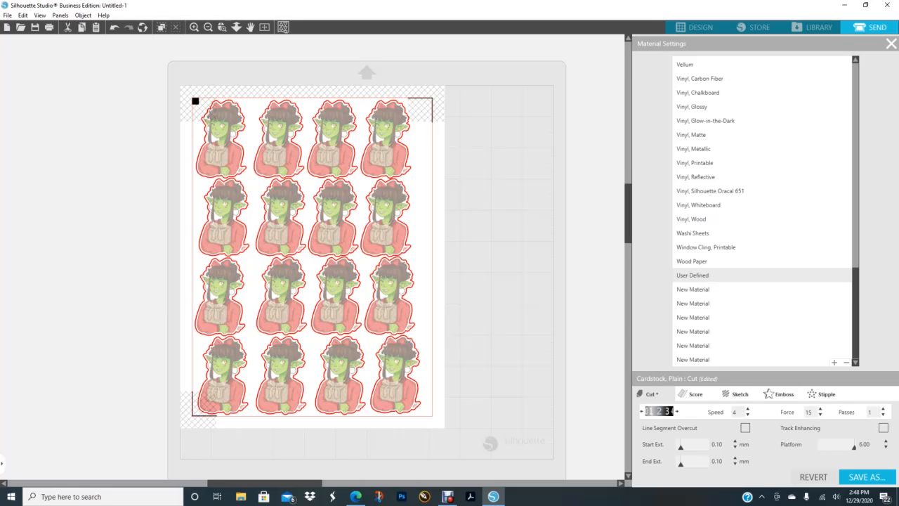
{"action": "left_click", "coordinate": [820, 414]}
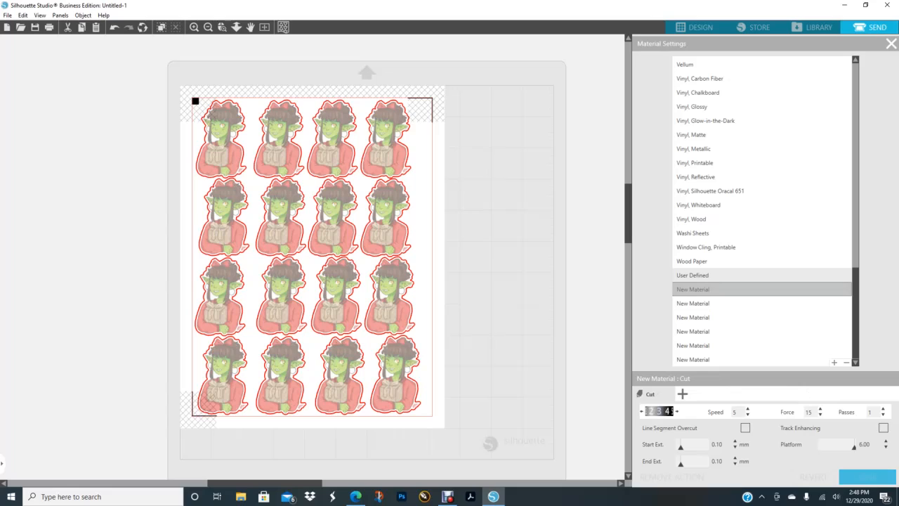
Rename New Material to 'Kiss Cutting' and set speed 4 and force 1.
{"action": "right_click", "coordinate": [692, 289]}
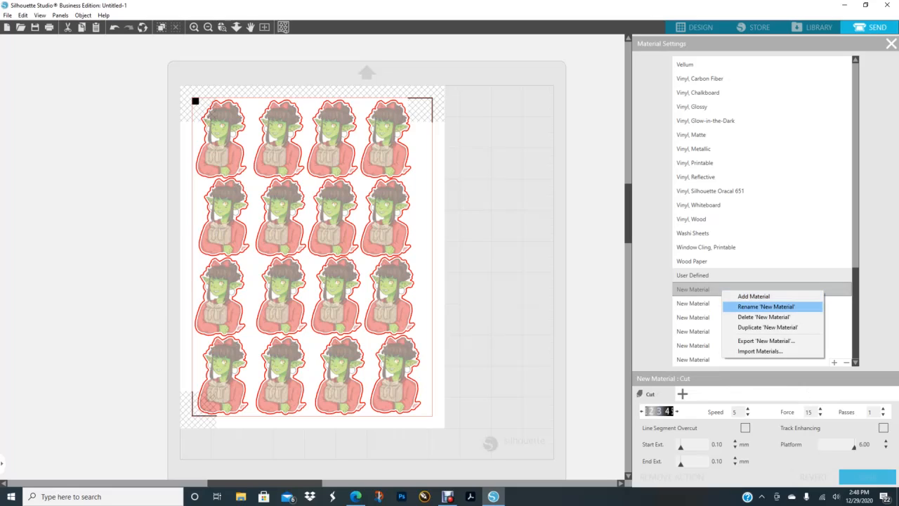
{"action": "left_click", "coordinate": [766, 307]}
{"action": "type", "text": "Kiss Cutting"}
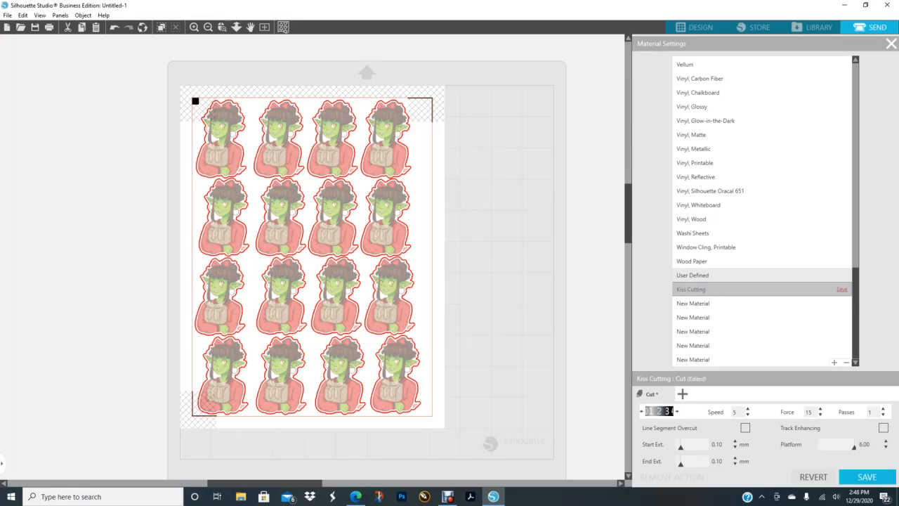
{"action": "left_click", "coordinate": [748, 414]}
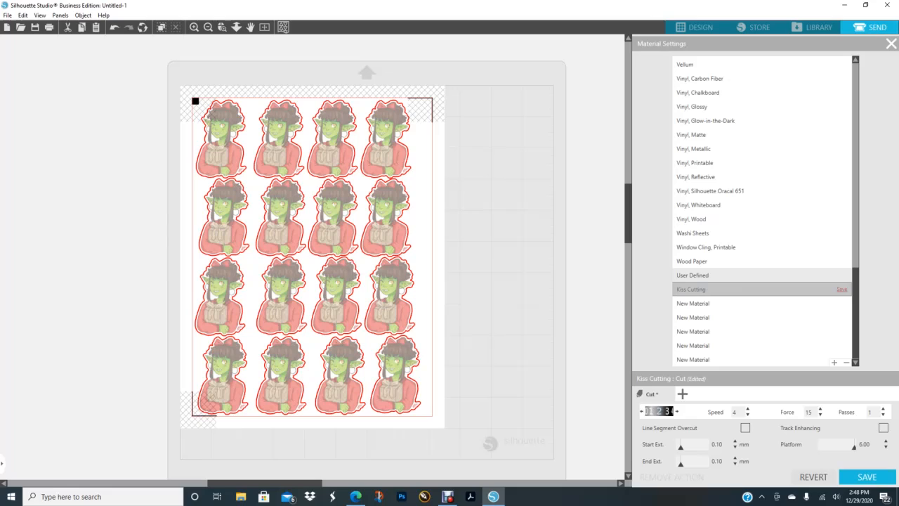
{"action": "left_click", "coordinate": [820, 408]}
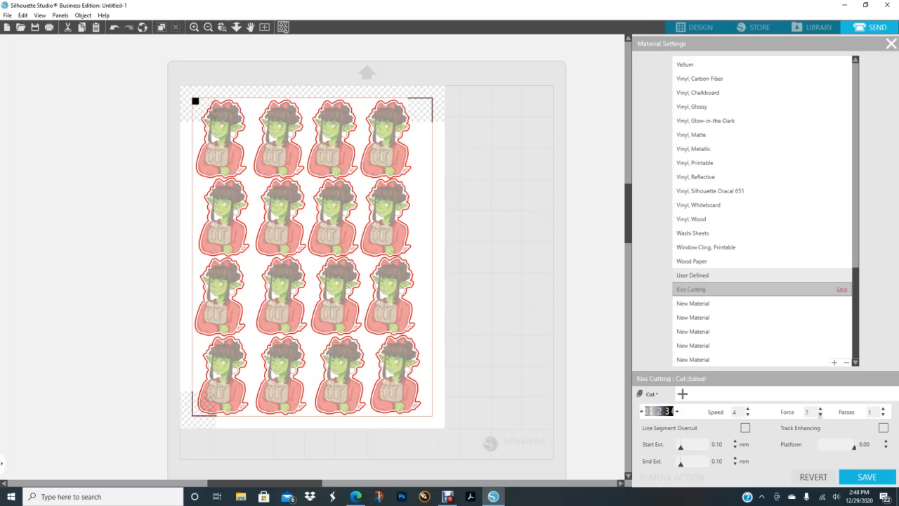
{"action": "left_click", "coordinate": [819, 414]}
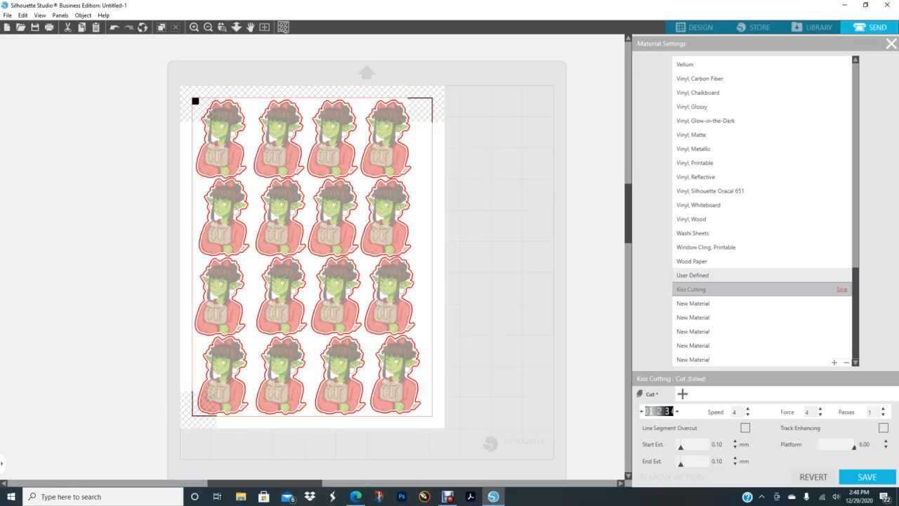
{"action": "left_click", "coordinate": [819, 415]}
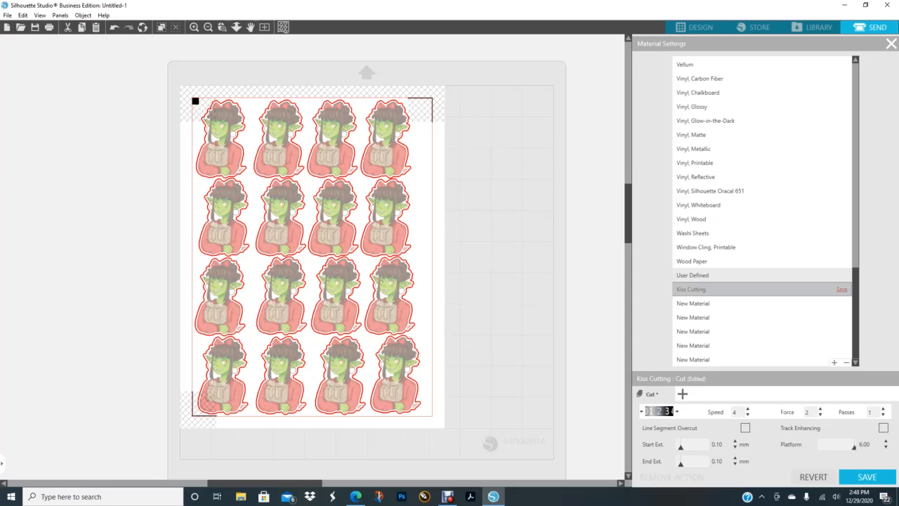
{"action": "left_click", "coordinate": [819, 414]}
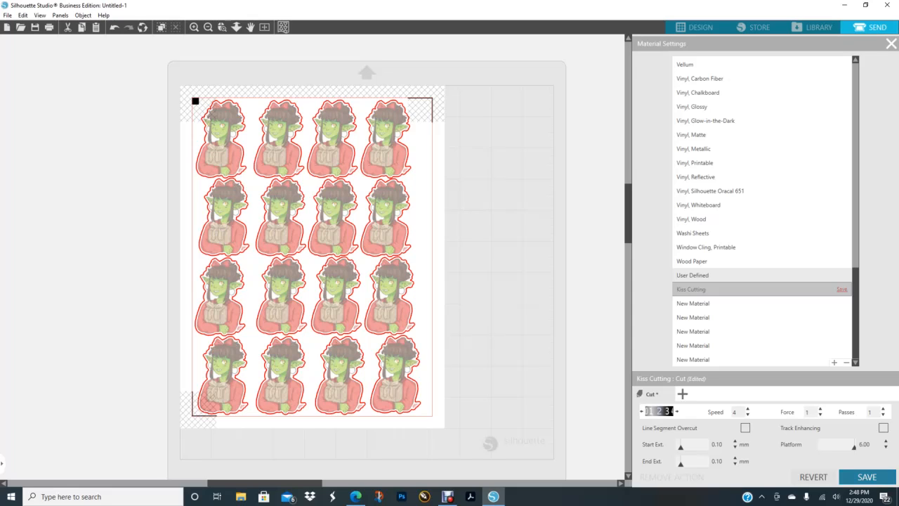
Save the 'Kiss Cutting' material and select it as Tool 1's material.
{"action": "left_click", "coordinate": [867, 477]}
{"action": "type", "text": "k"}
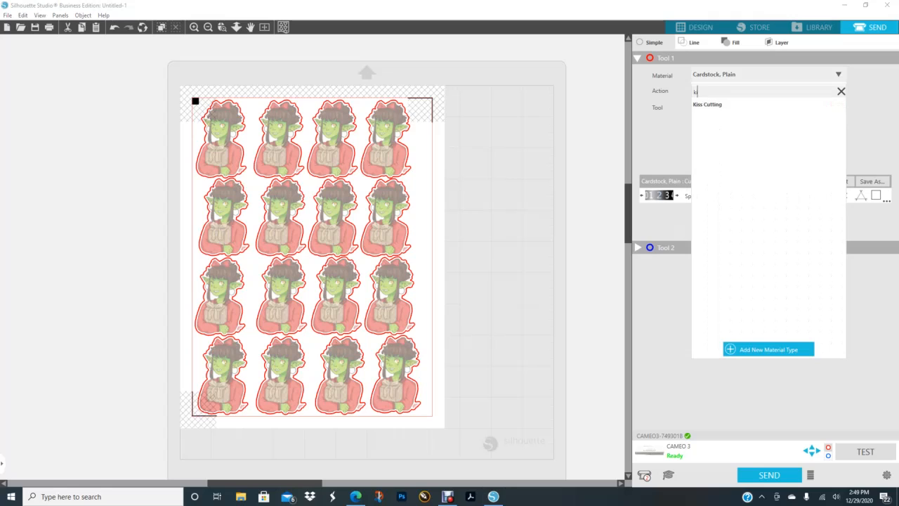
{"action": "left_click", "coordinate": [708, 104]}
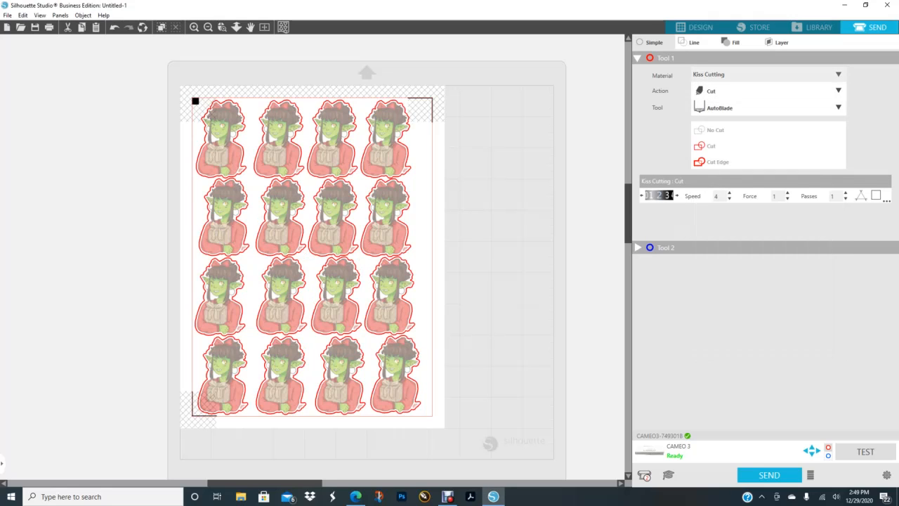